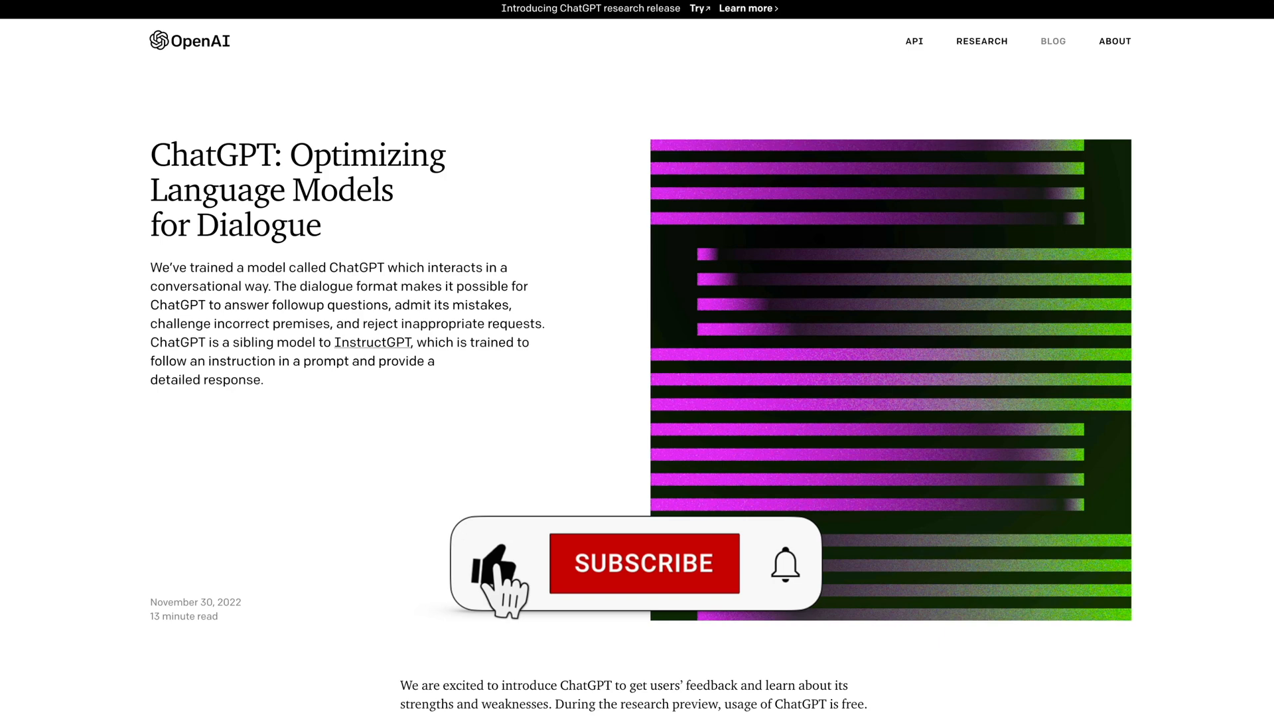
Step: Go from the ChatGPT announcement article to the DALL·E 2 page
{"action": "left_click", "coordinate": [643, 564]}
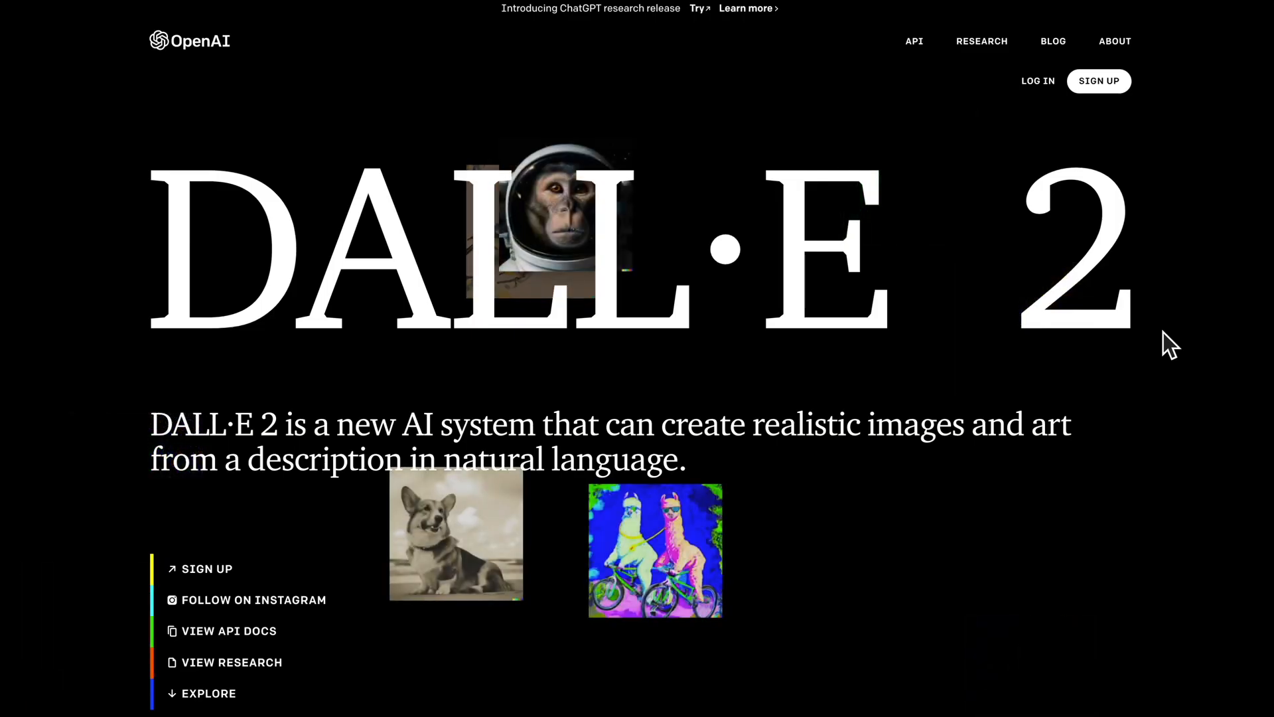
Step: Scroll down to DALL·E 2's text-description example images
{"action": "scroll", "scroll_direction": "down", "scroll_amount": 3}
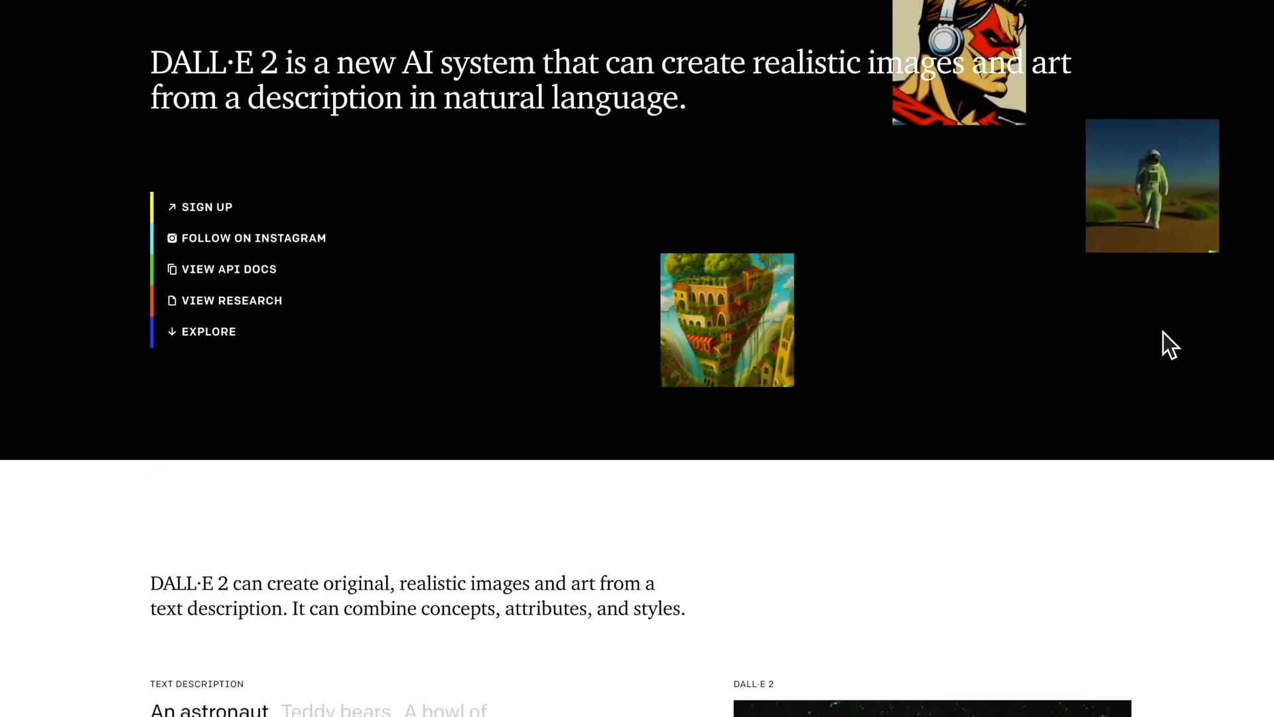
{"action": "scroll", "scroll_direction": "down", "scroll_amount": 3}
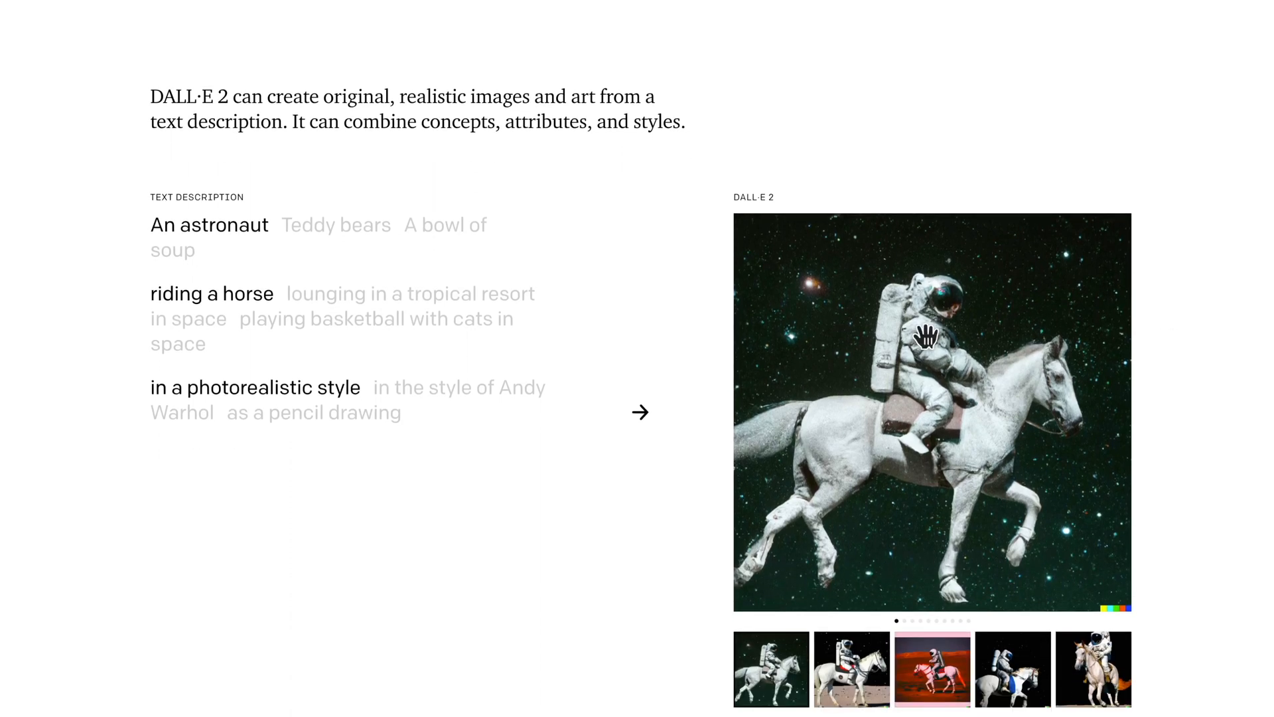
{"action": "mouse_move", "coordinate": [877, 309]}
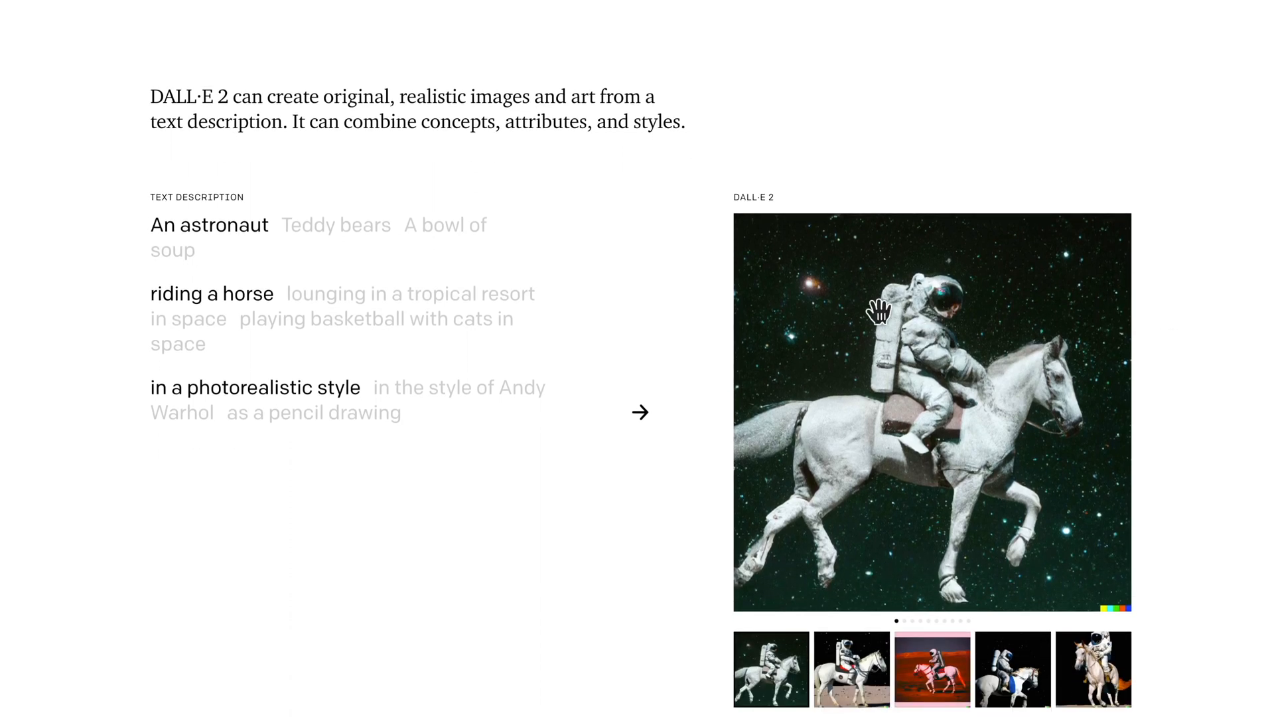
{"action": "mouse_move", "coordinate": [207, 313]}
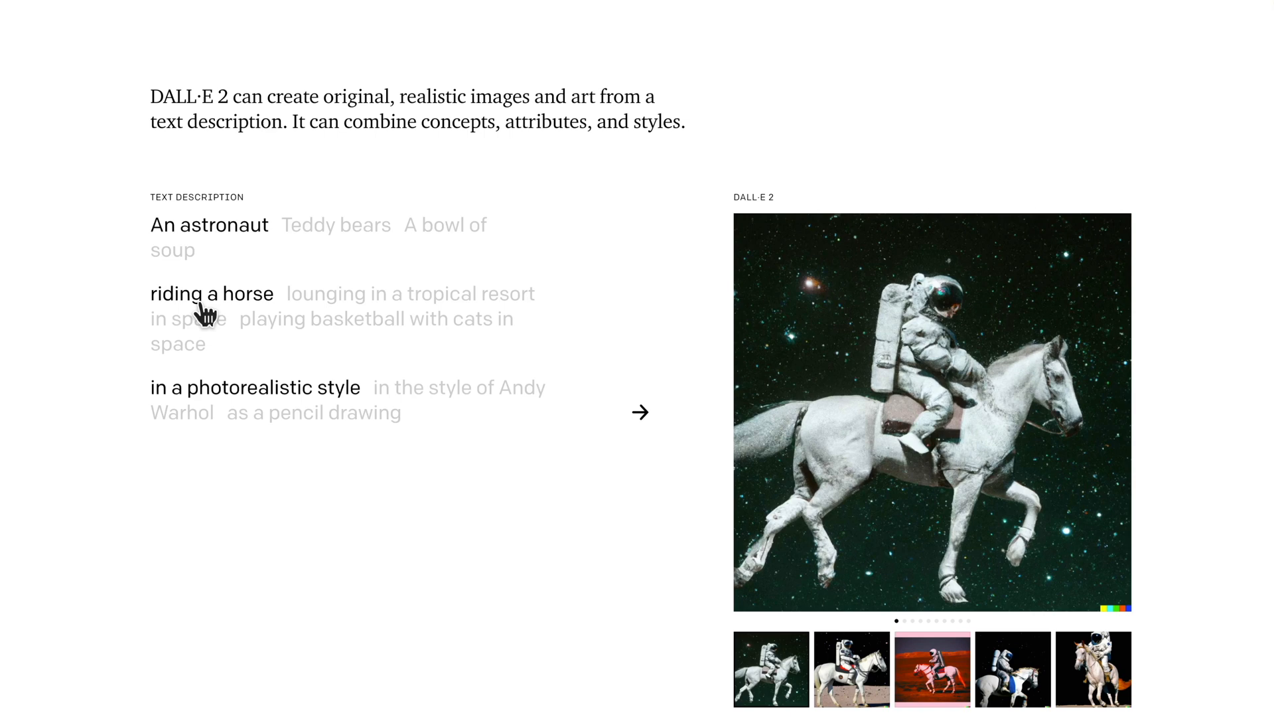
{"action": "mouse_move", "coordinate": [390, 366]}
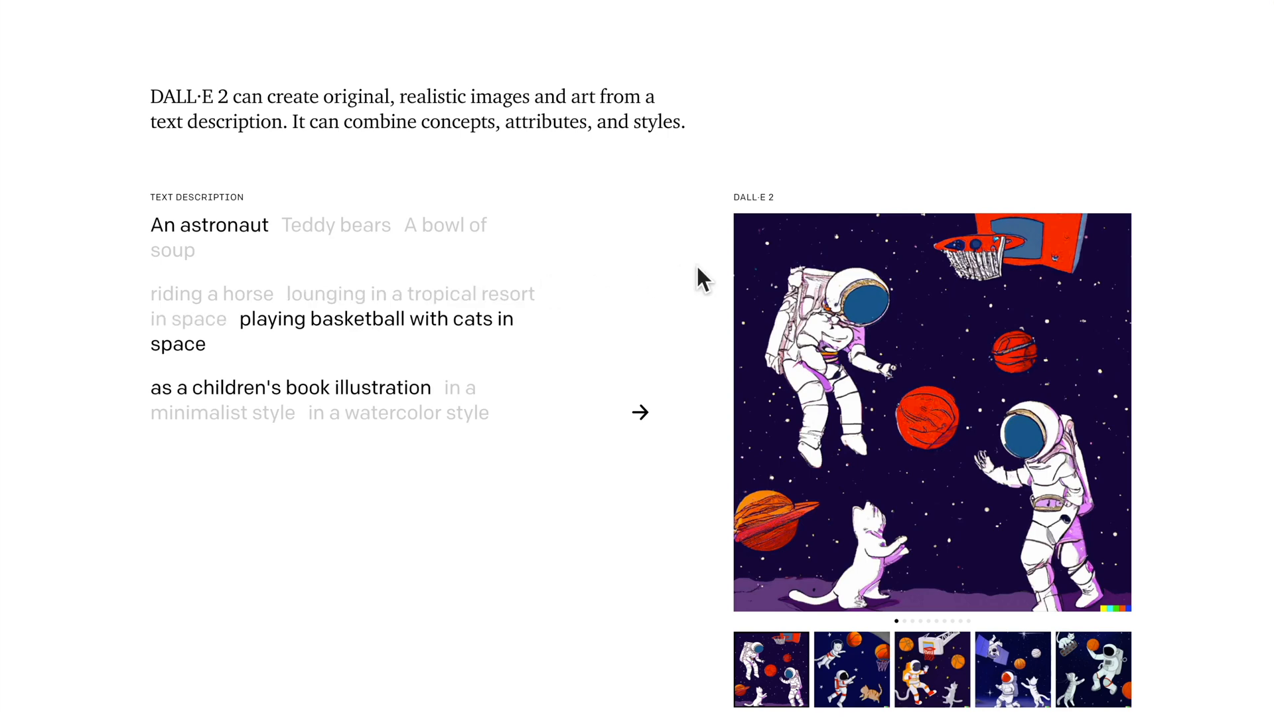
{"action": "mouse_move", "coordinate": [651, 532]}
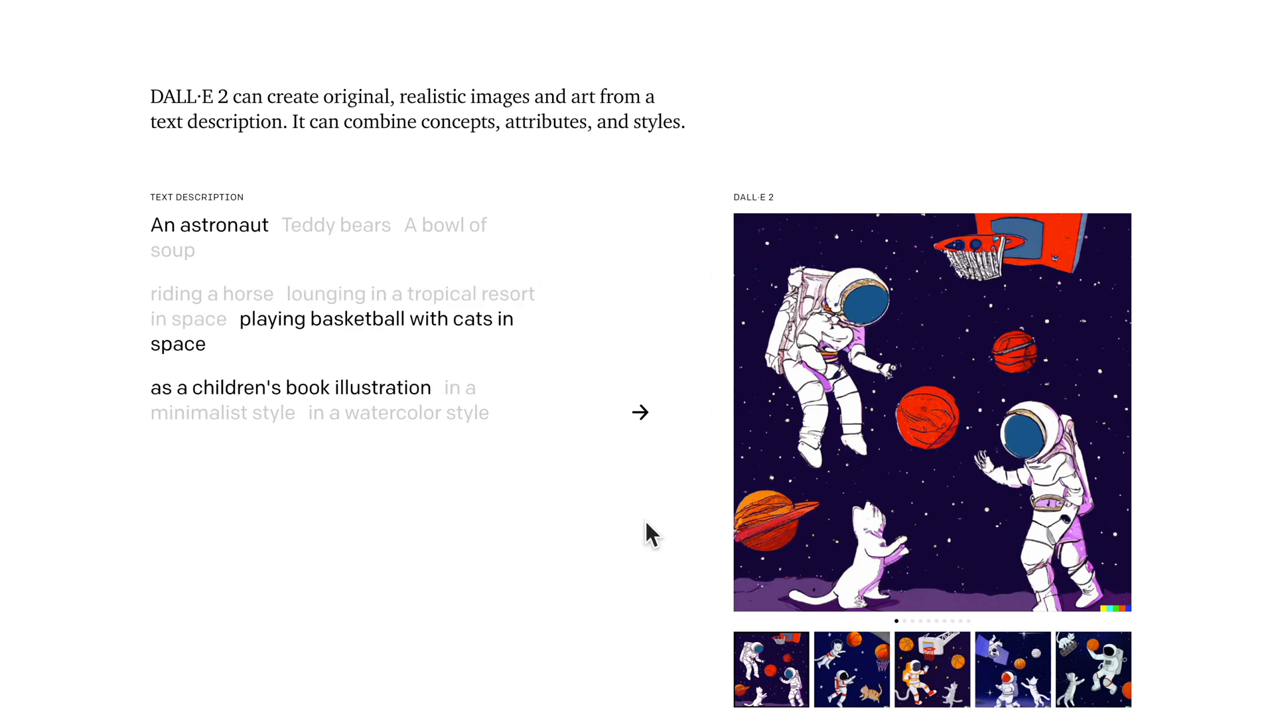
{"action": "scroll", "scroll_direction": "down", "scroll_amount": 3}
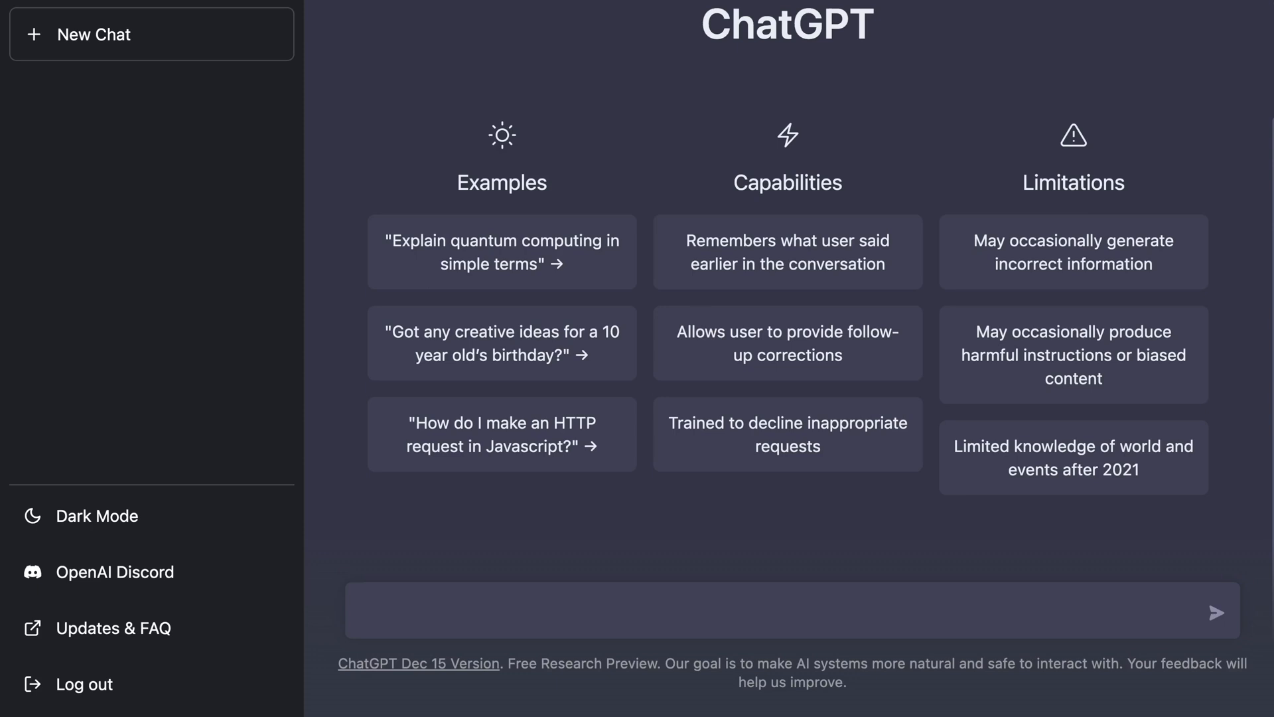
Step: Ask ChatGPT 'How to code snake in javascript'
{"action": "type", "text": "H"}
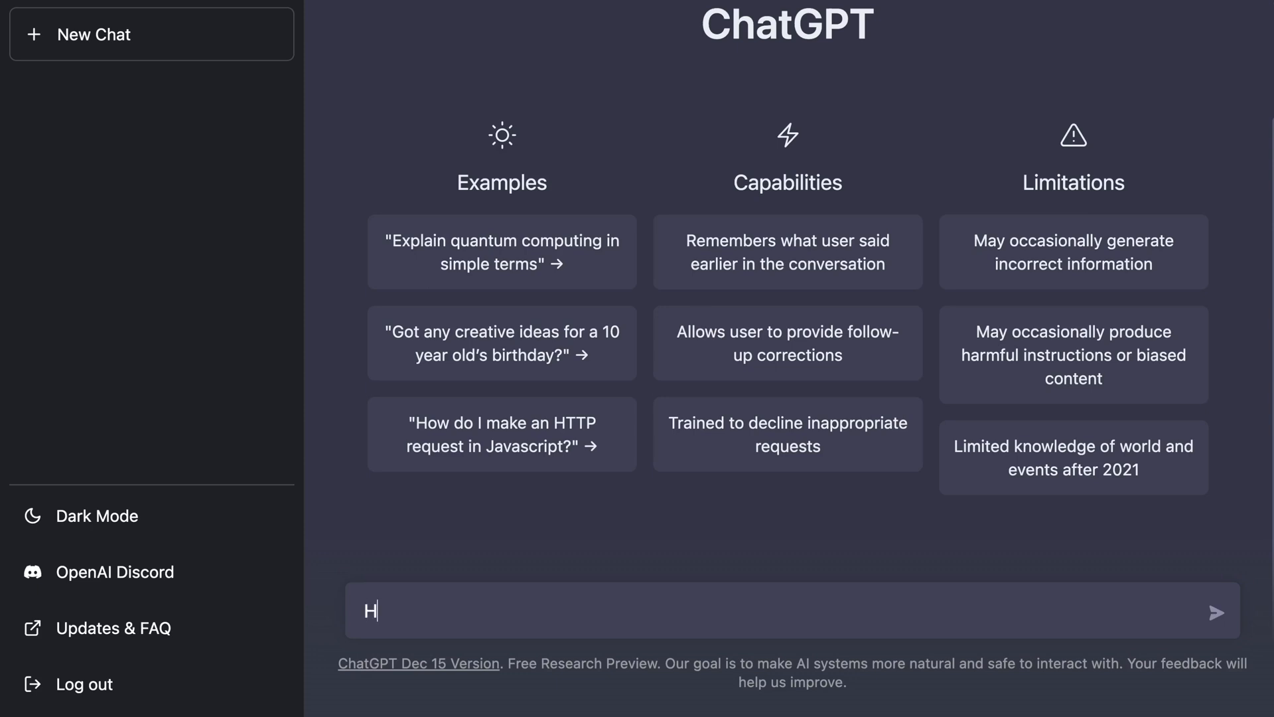
{"action": "type", "text": "ow to code sna"}
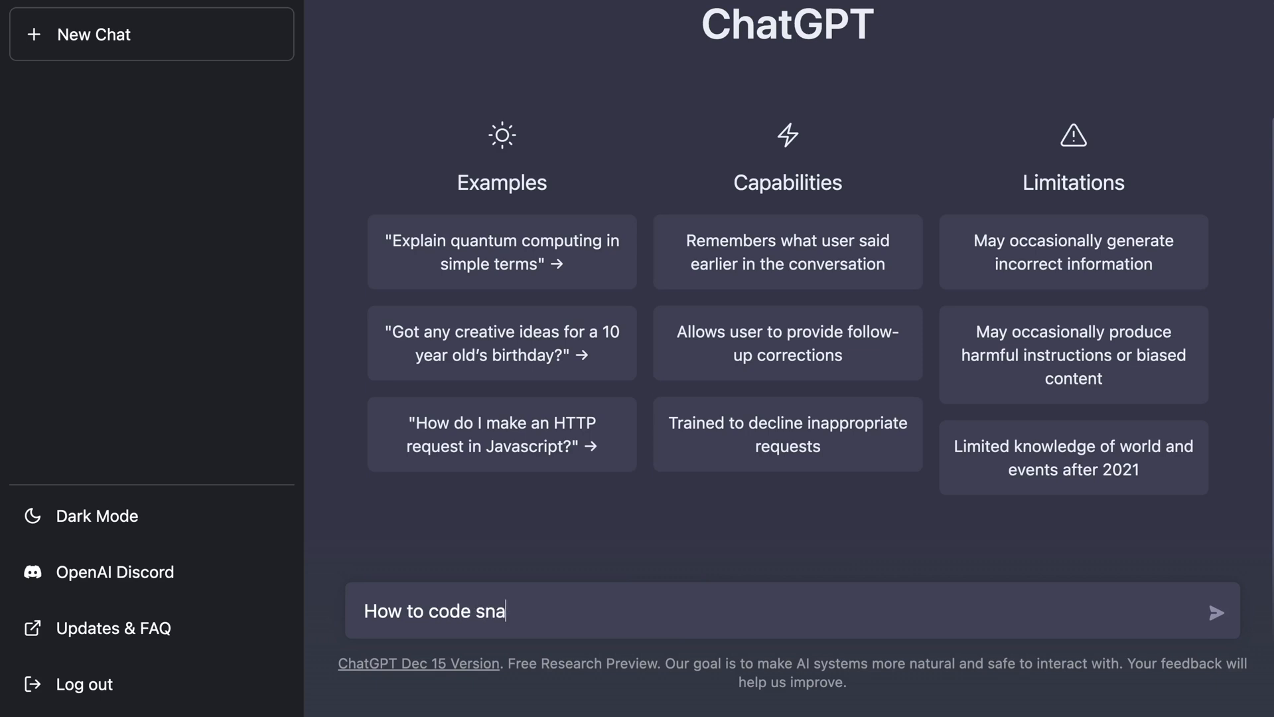
{"action": "type", "text": "ke in javascri"}
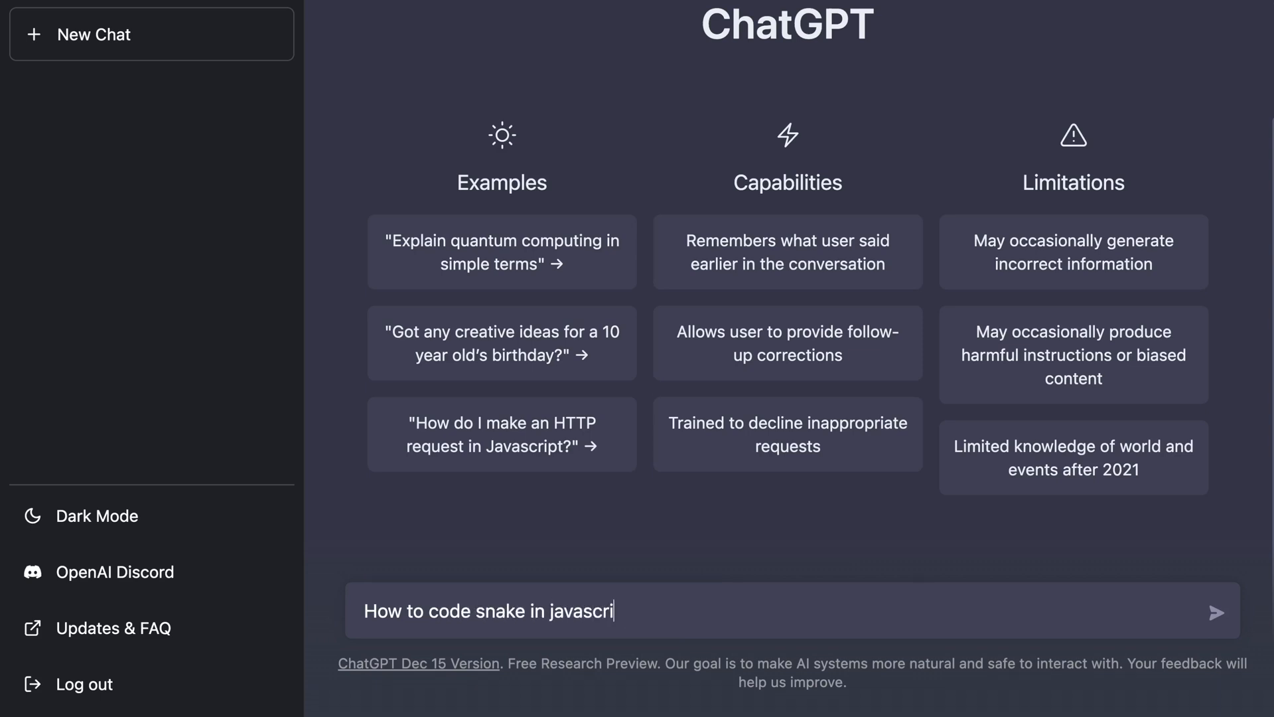
{"action": "left_click", "coordinate": [1215, 612]}
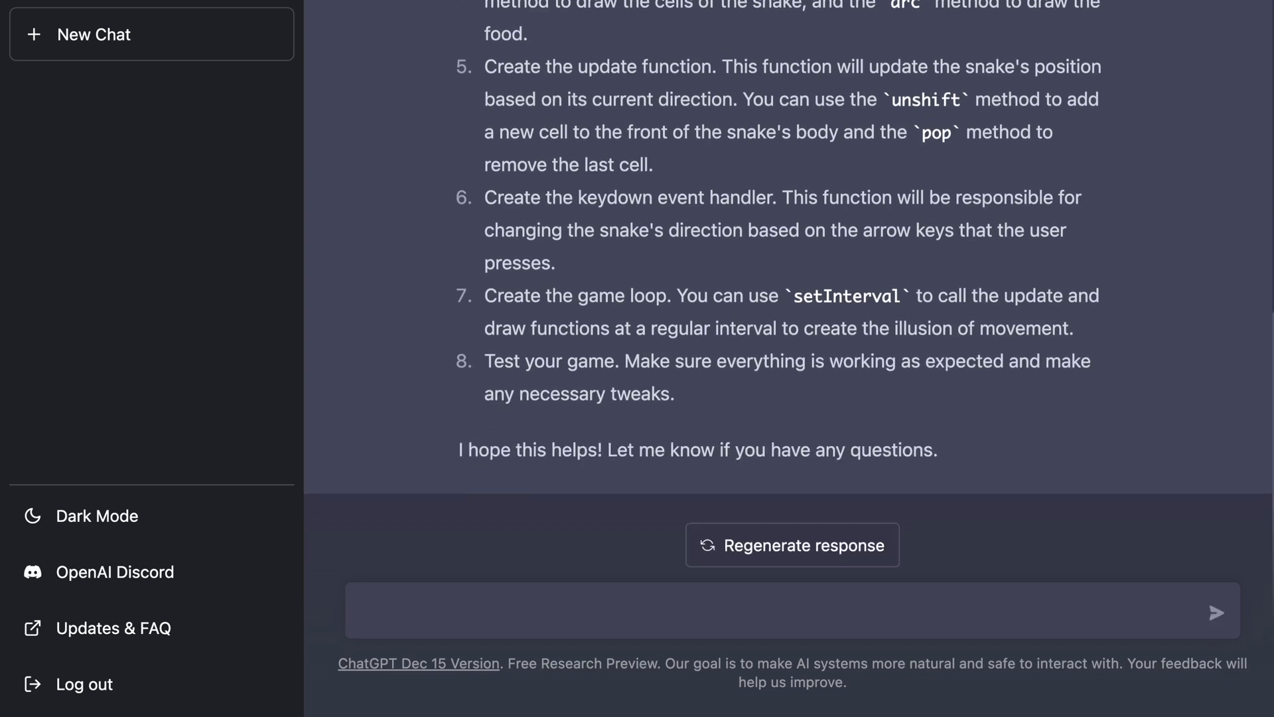
Step: Ask 'Can you provide a code', then request 'can you continue the code'
{"action": "type", "text": "Can"}
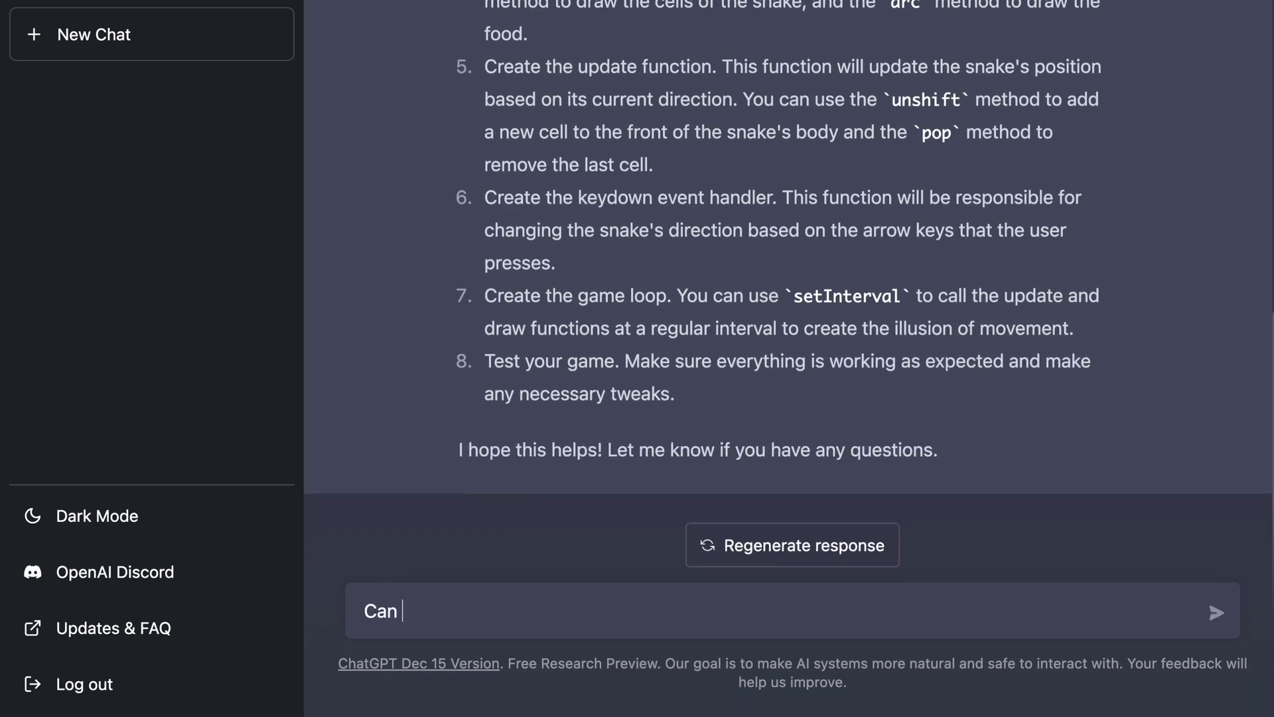
{"action": "type", "text": "you provide a code"}
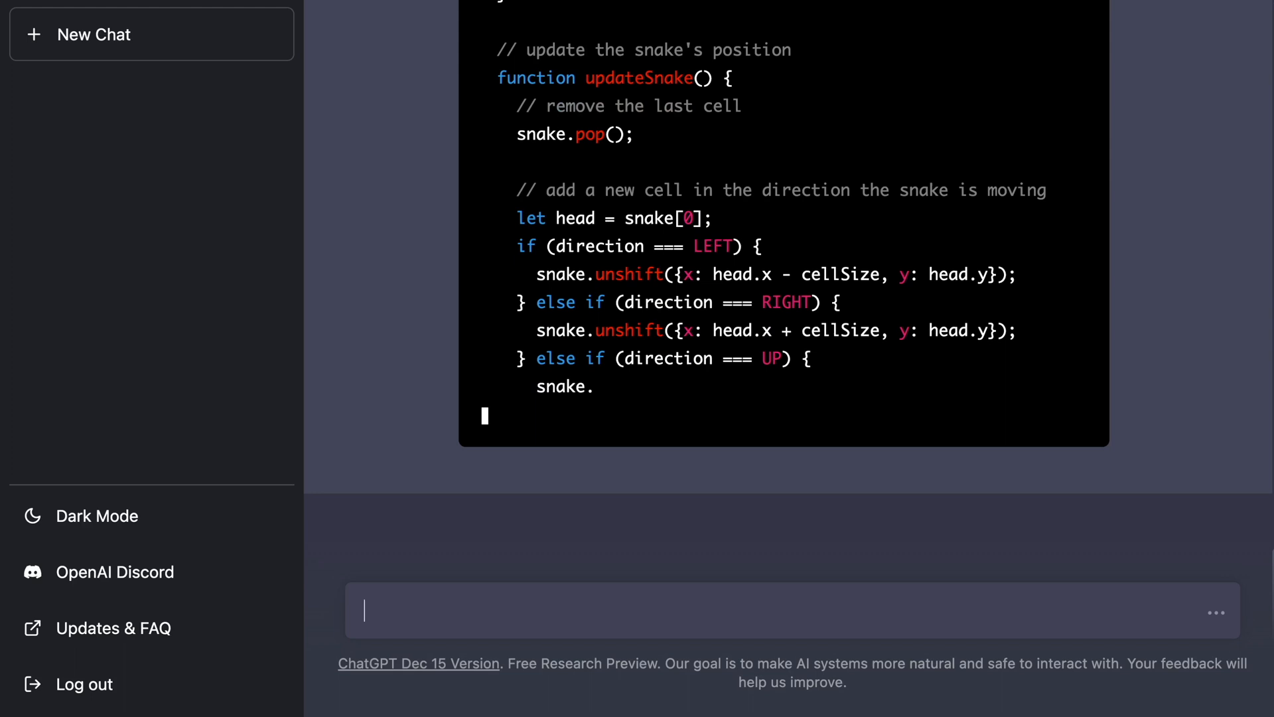
{"action": "type", "text": "can you"}
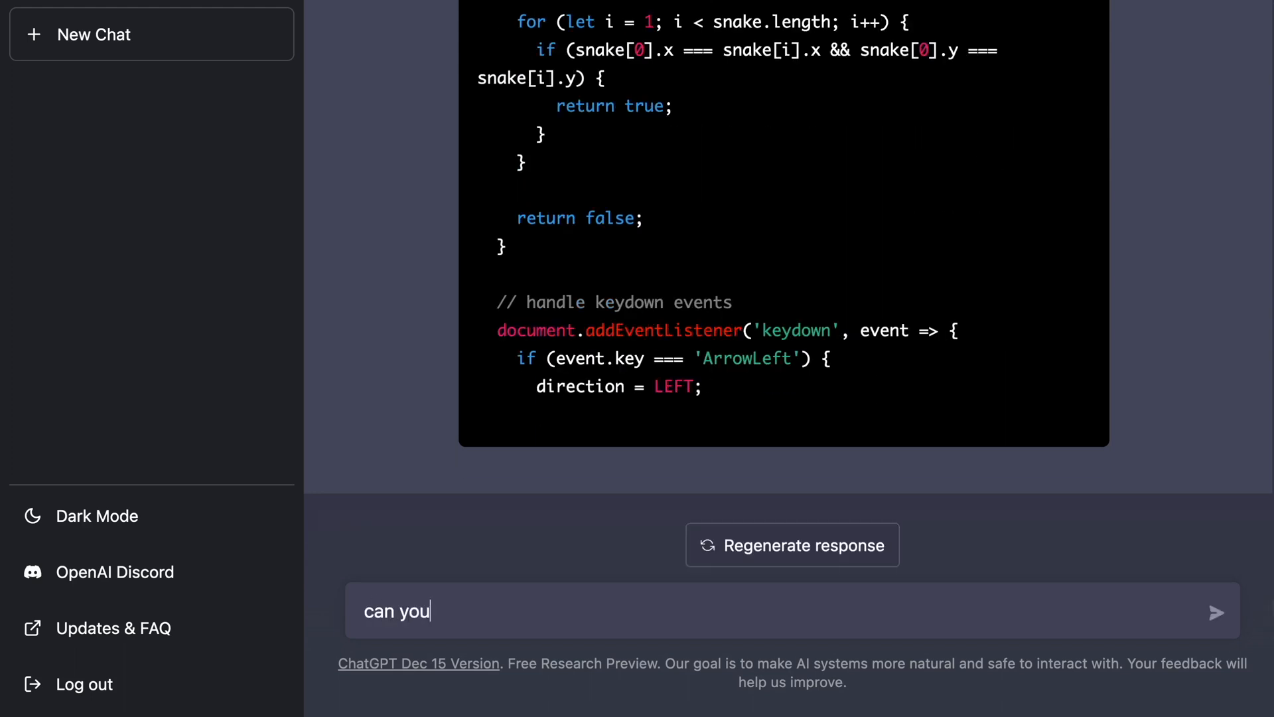
{"action": "type", "text": "continue"}
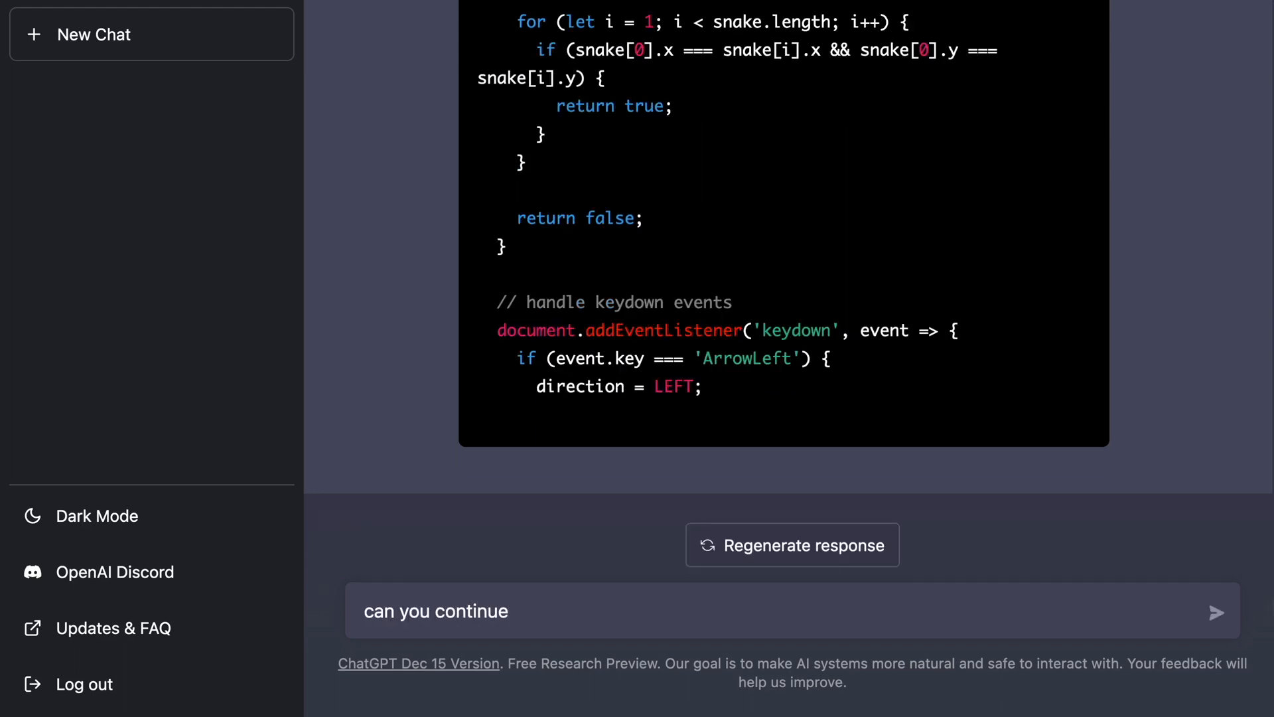
{"action": "type", "text": "the code s"}
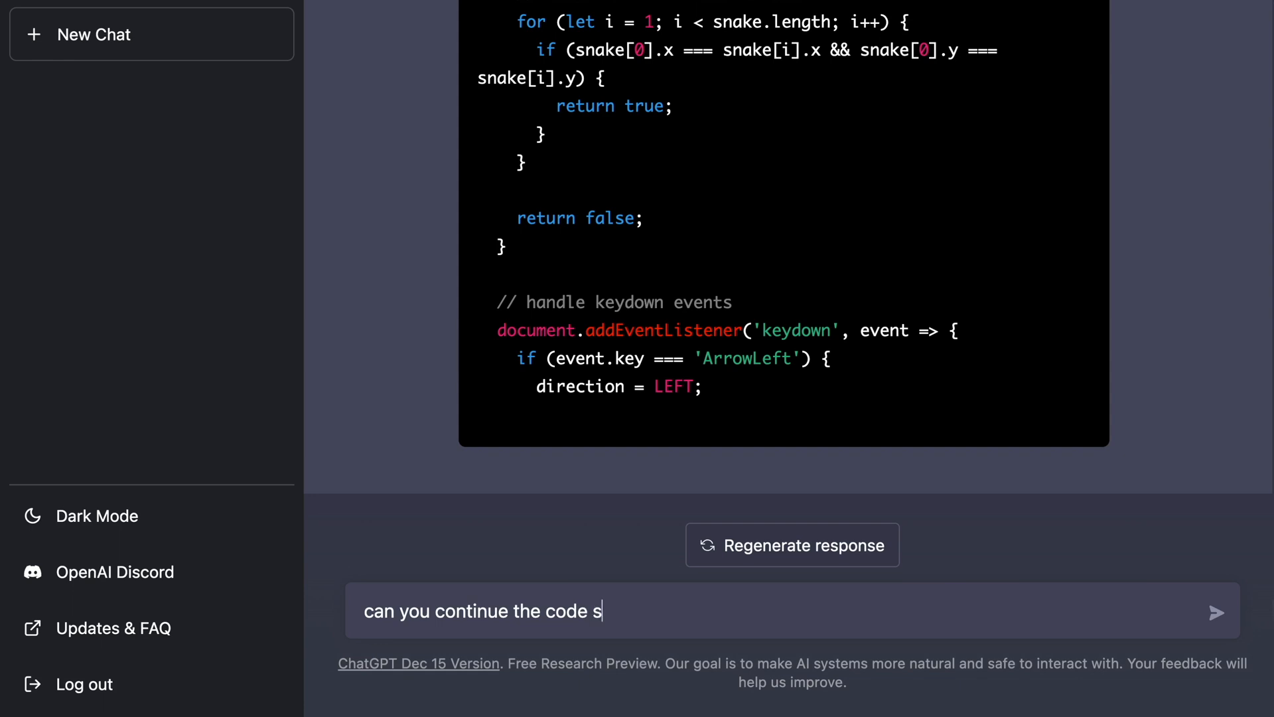
{"action": "left_click", "coordinate": [1216, 612]}
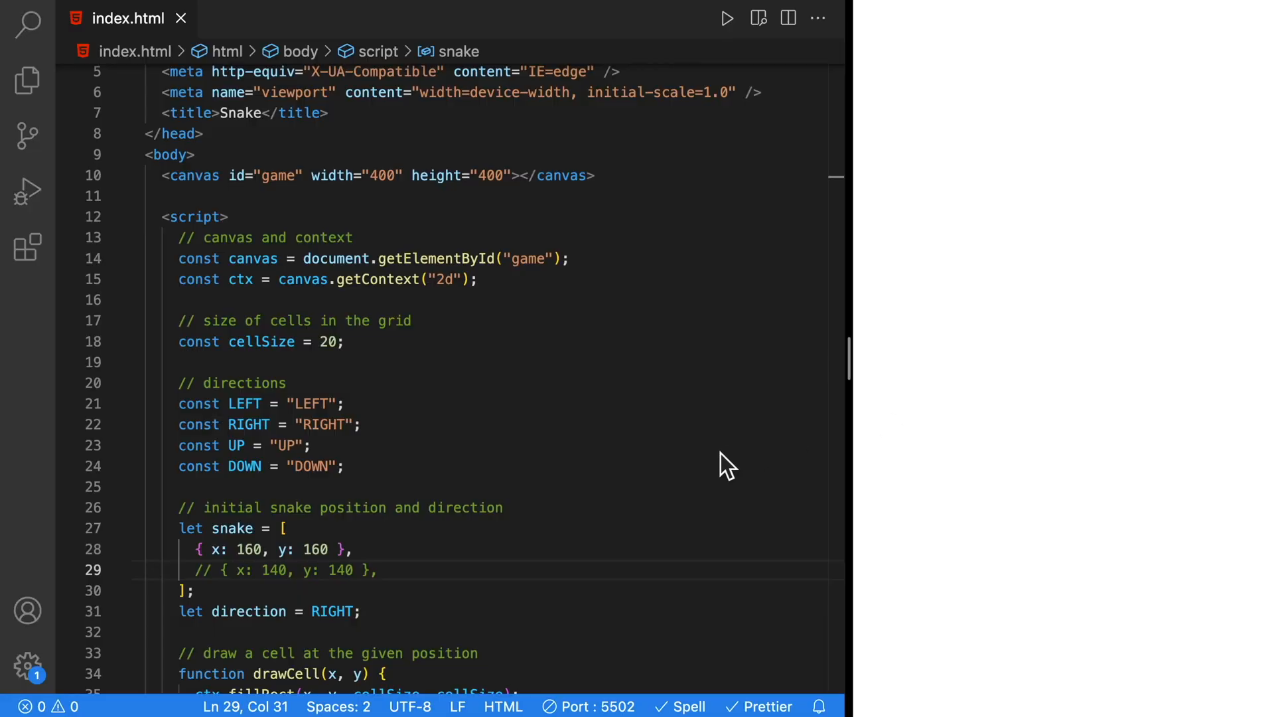
{"action": "mouse_move", "coordinate": [1060, 240]}
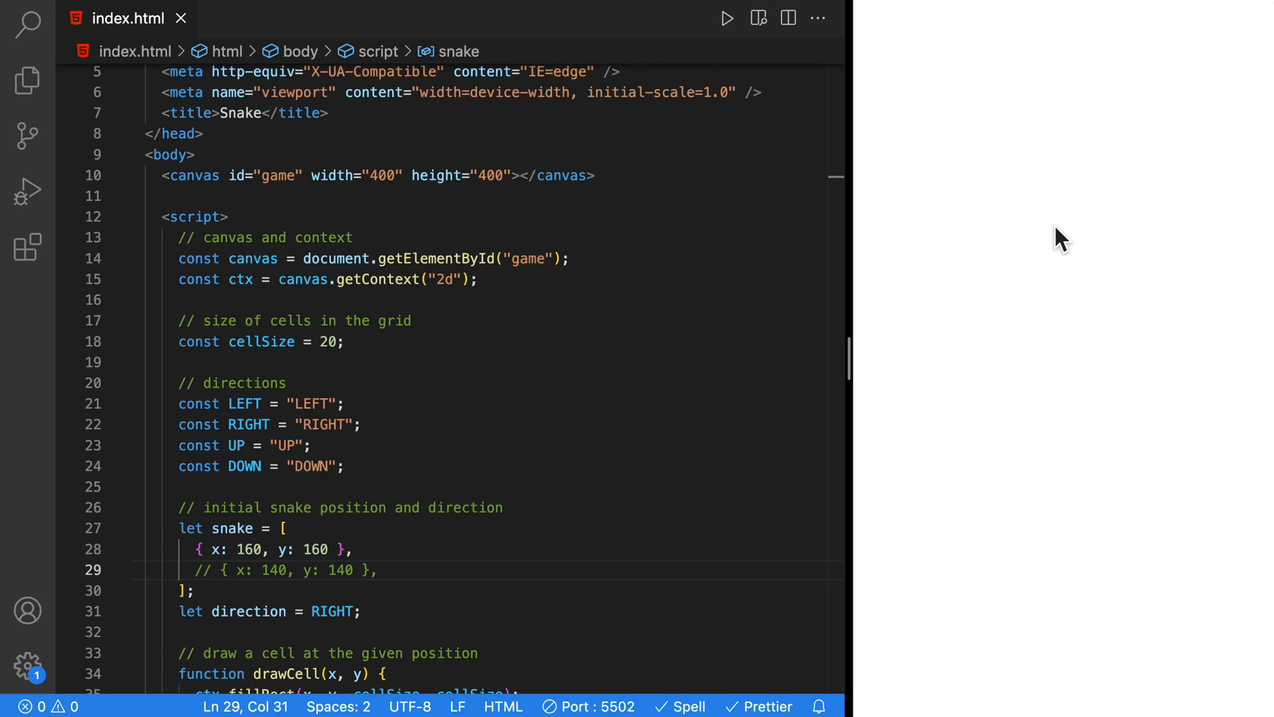
{"action": "mouse_move", "coordinate": [1056, 267]}
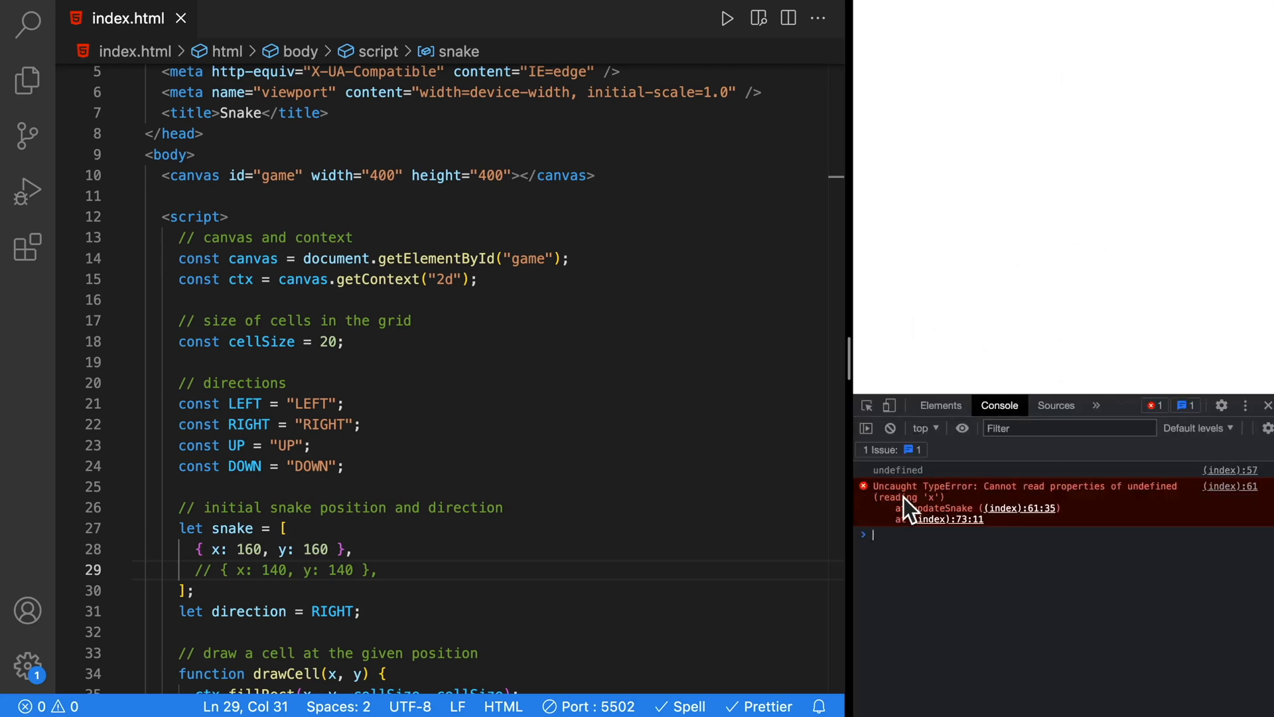
{"action": "left_click", "coordinate": [1056, 404]}
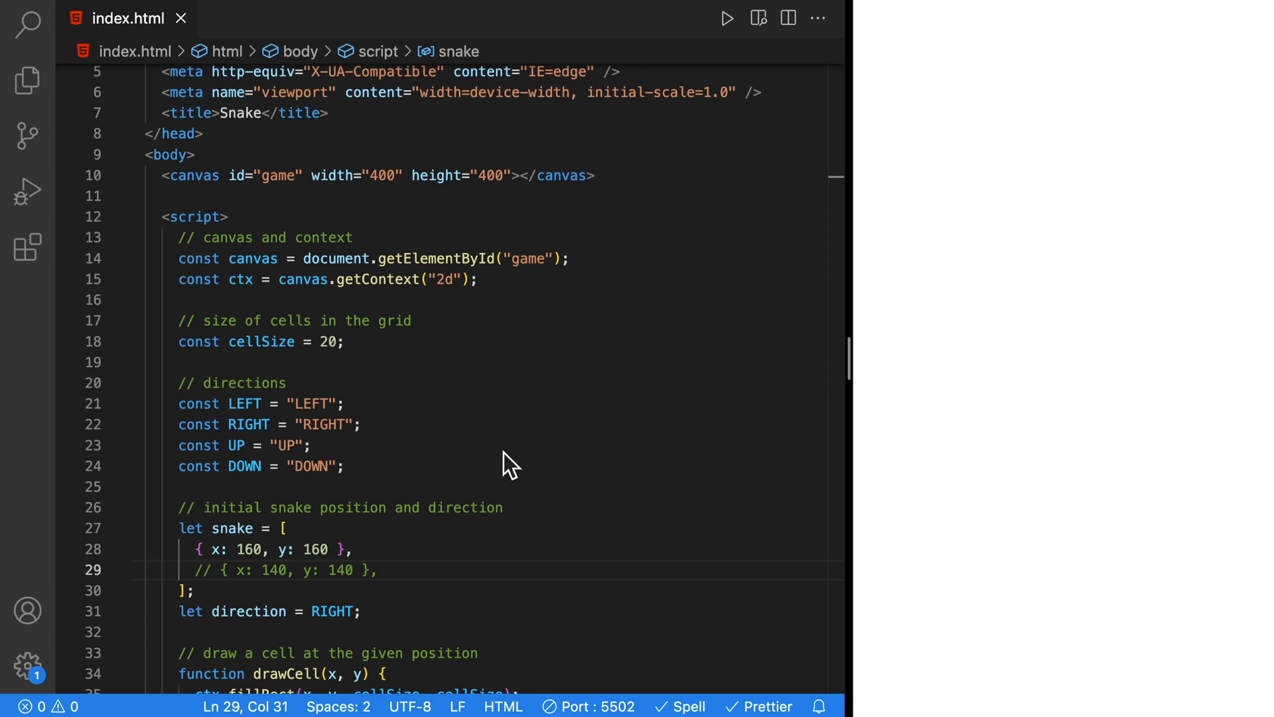
Step: Scroll through index.html toward the snake's starting cells
{"action": "scroll", "scroll_direction": "down", "scroll_amount": 3}
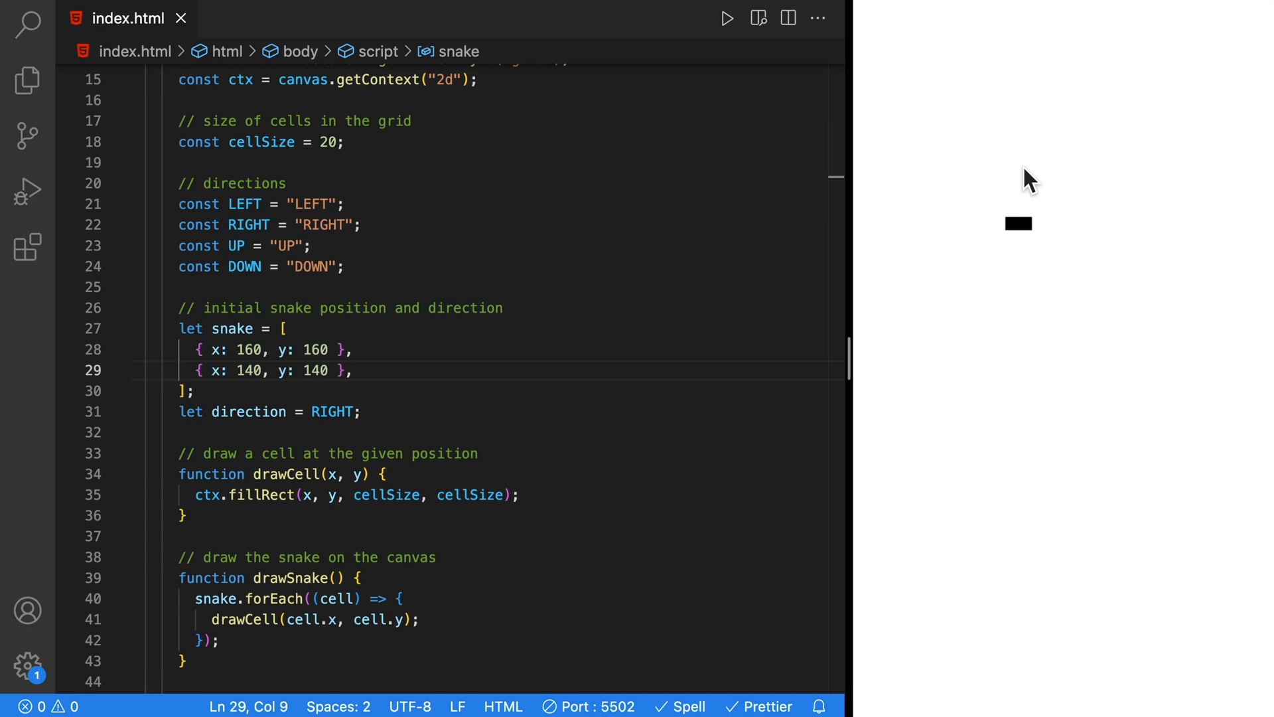
{"action": "mouse_move", "coordinate": [1030, 180]}
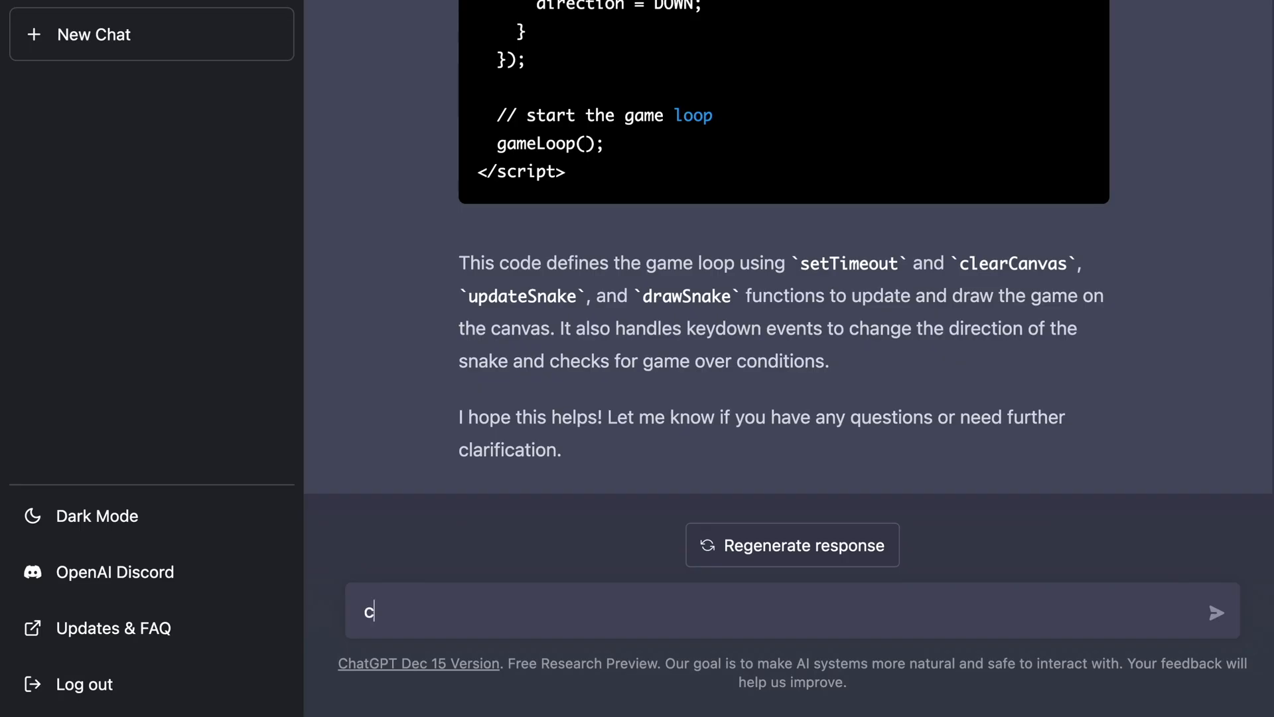
Step: Type the follow-up 'can you provide another' below the game-loop code
{"action": "type", "text": "an you provide another"}
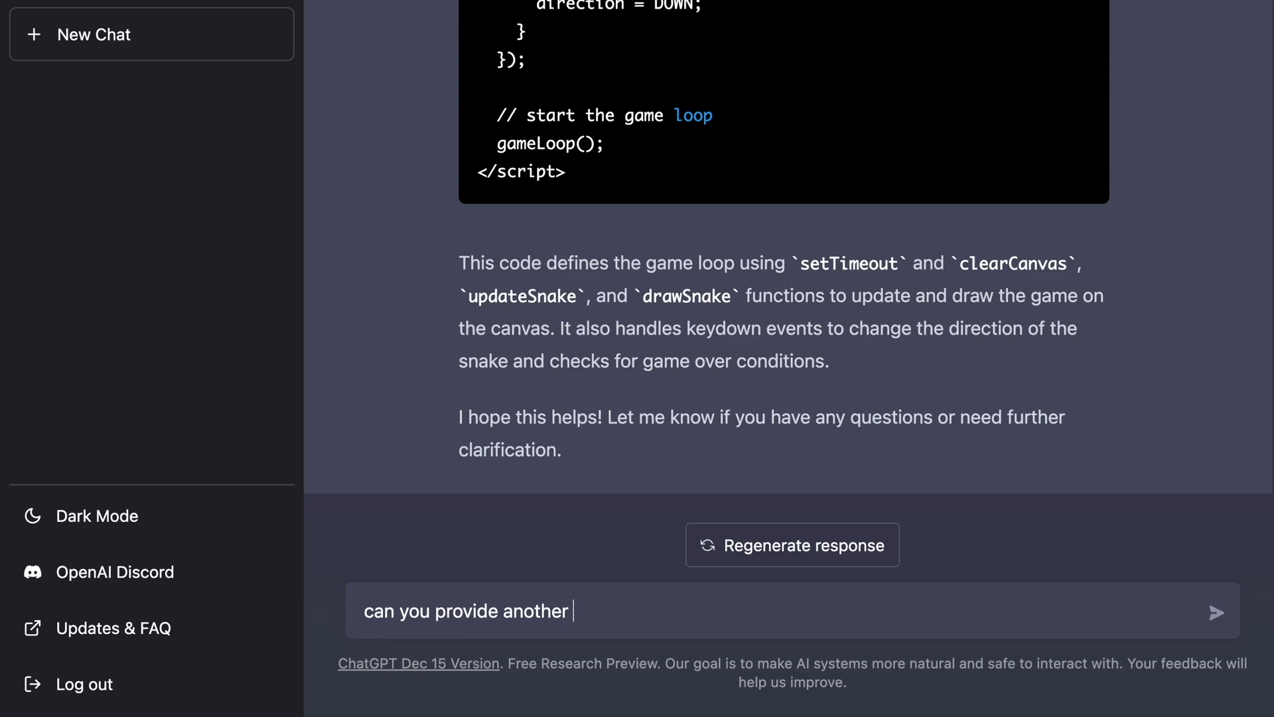